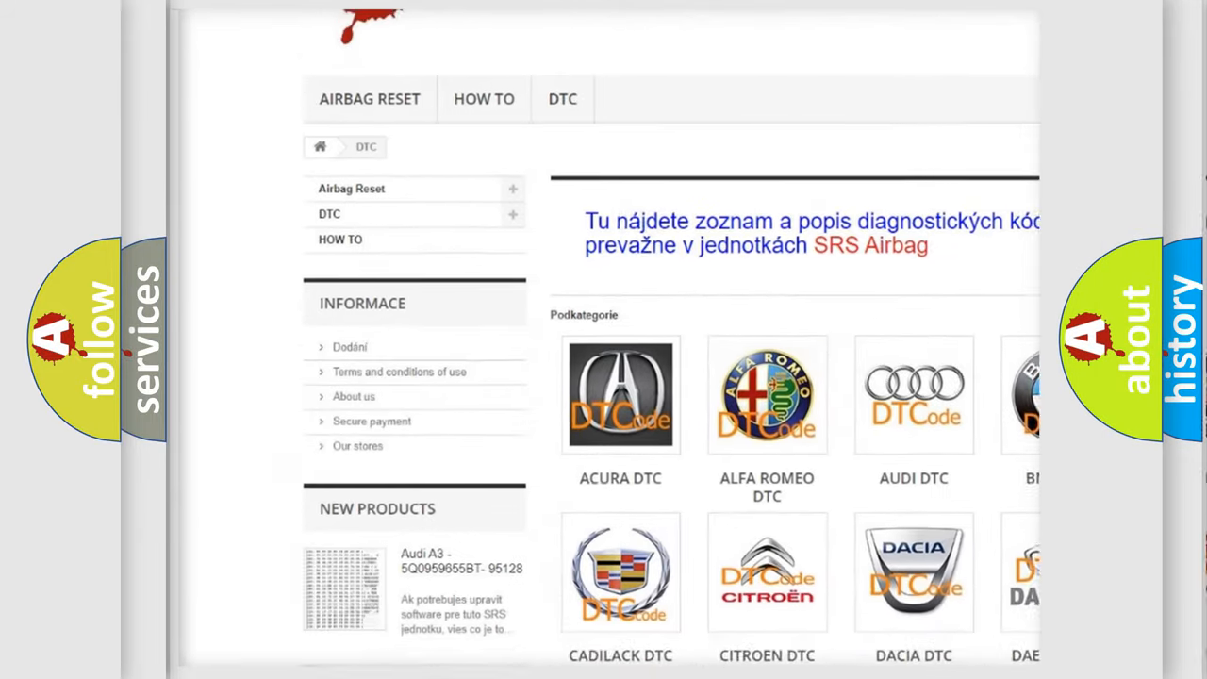
pyautogui.scroll(-3)
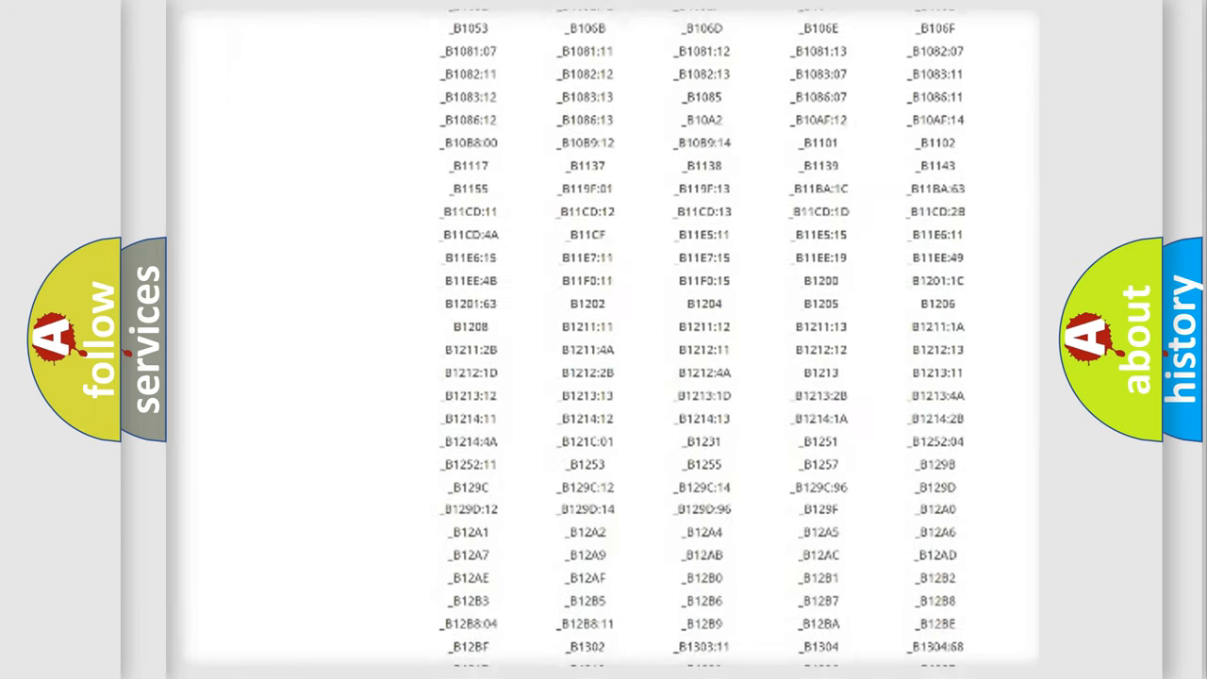
pyautogui.scroll(-3)
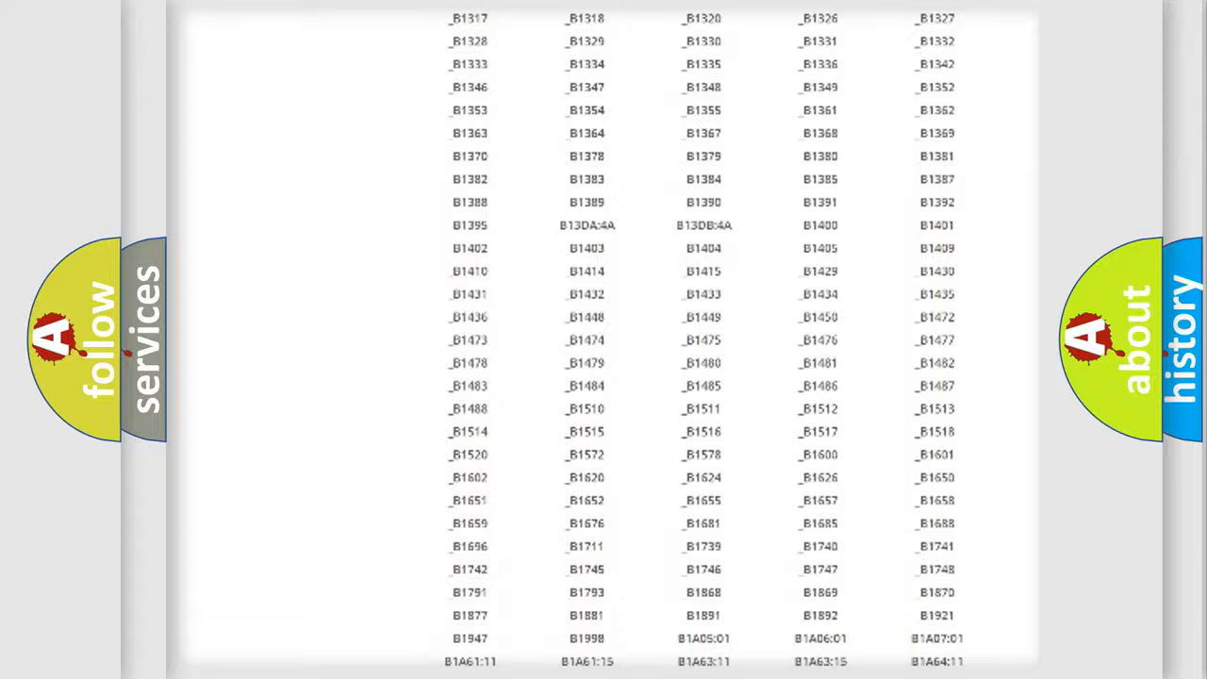